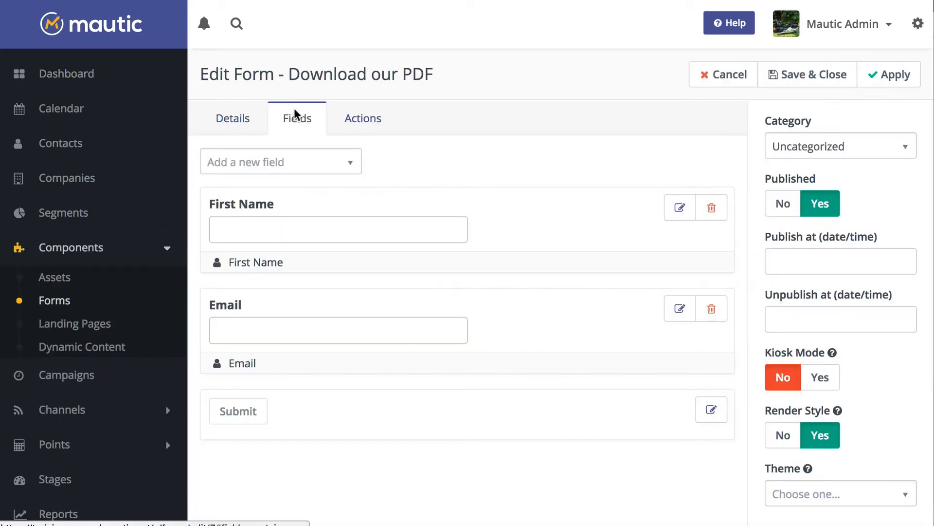
Add a new Text field to the Download our PDF form
left_click(281, 162)
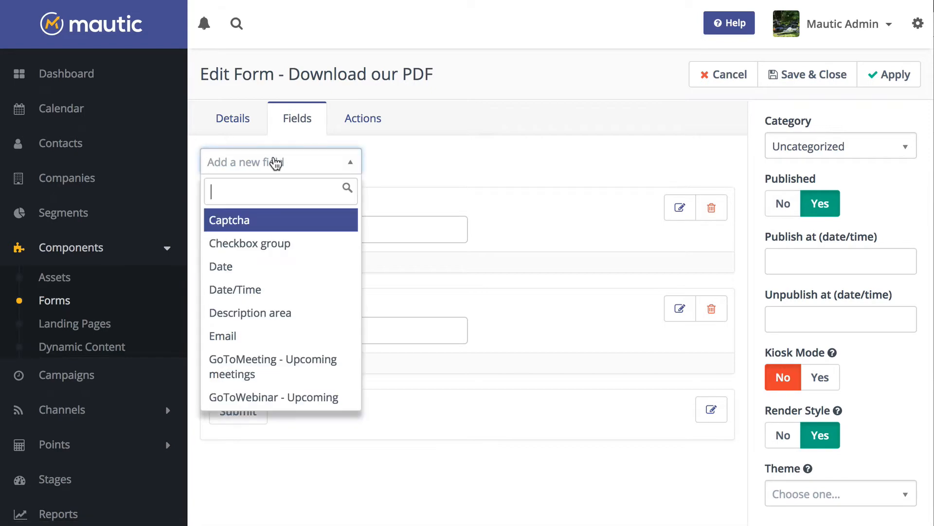
left_click(229, 219)
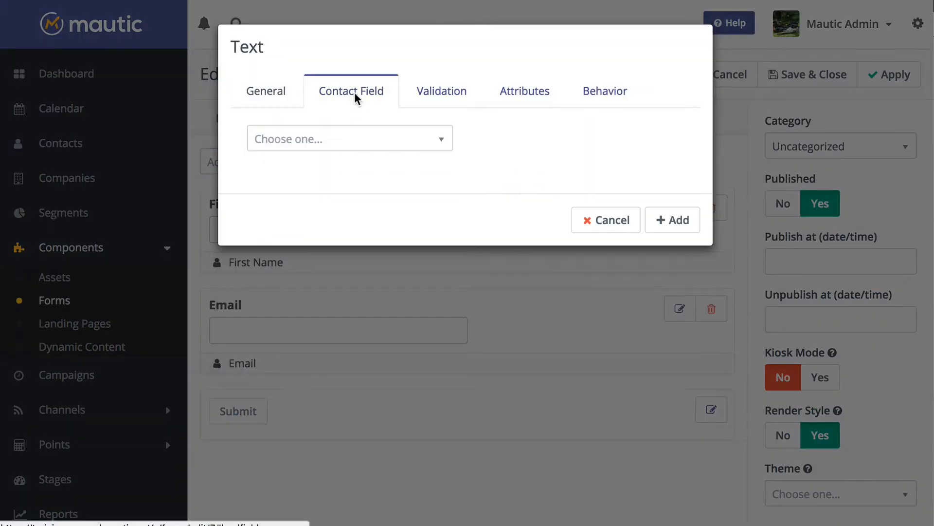
Browse the contact-field mapping list down to company fields like Company City and Number of Employees
left_click(350, 138)
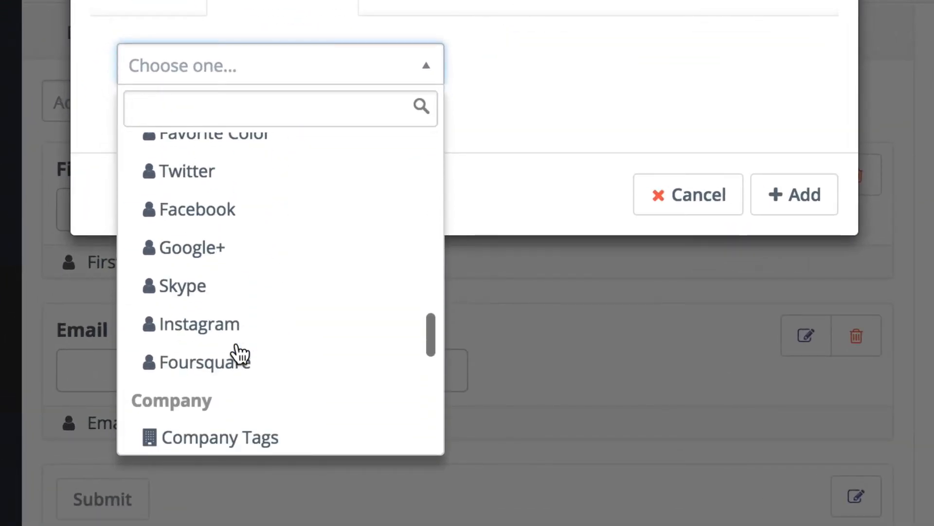
scroll("down", 3)
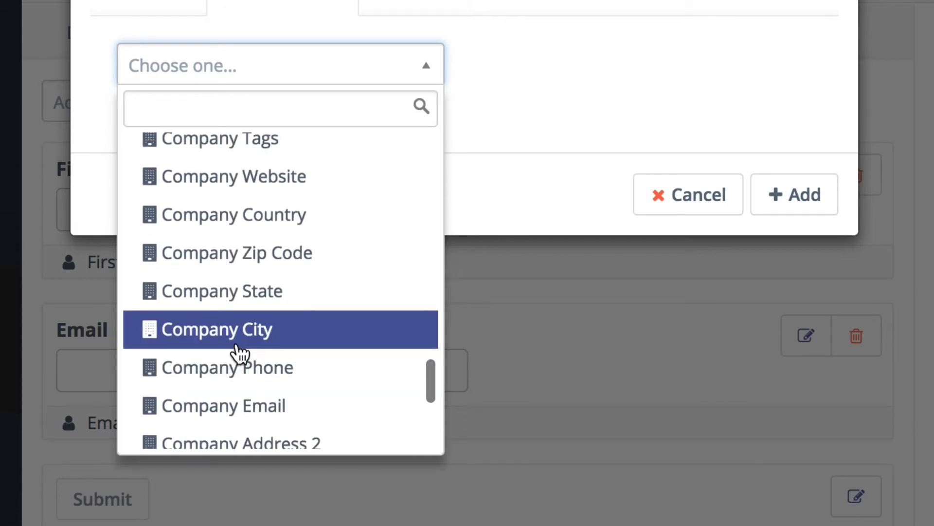
mouse_move(250, 252)
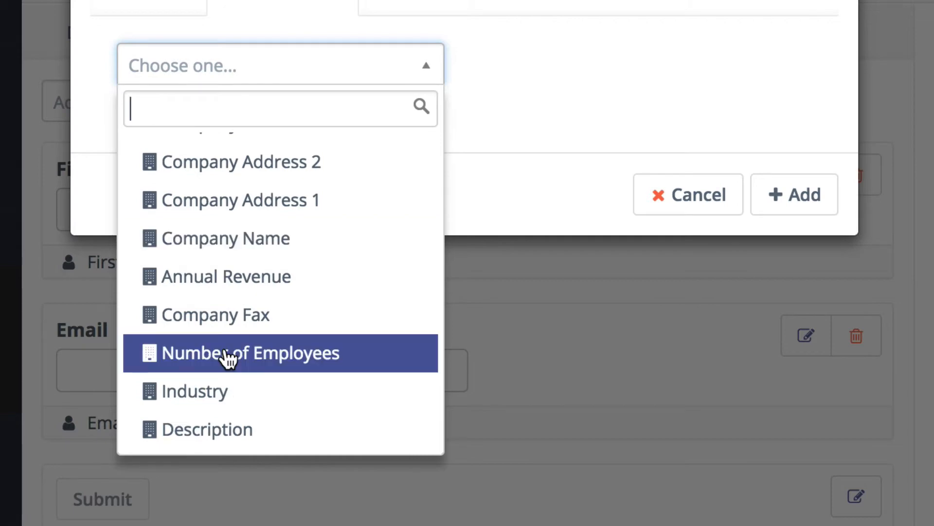
scroll("down", 3)
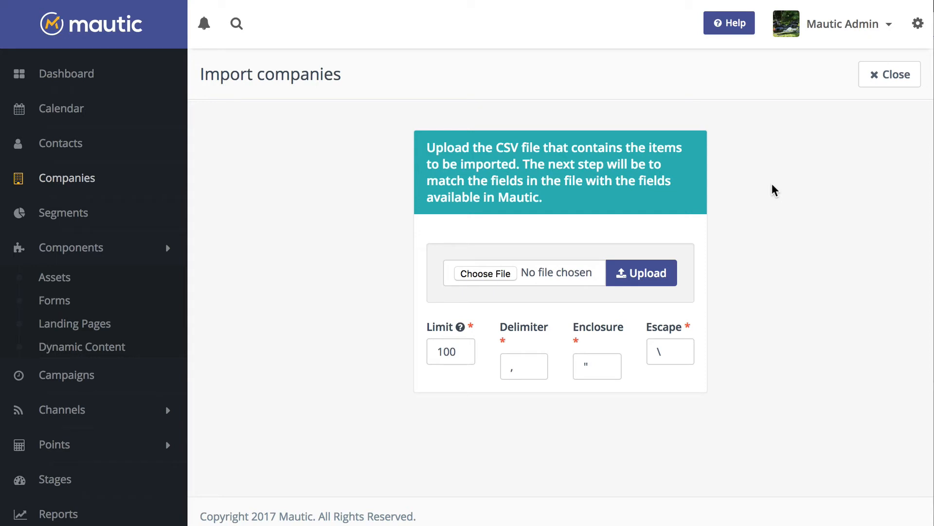
mouse_move(447, 284)
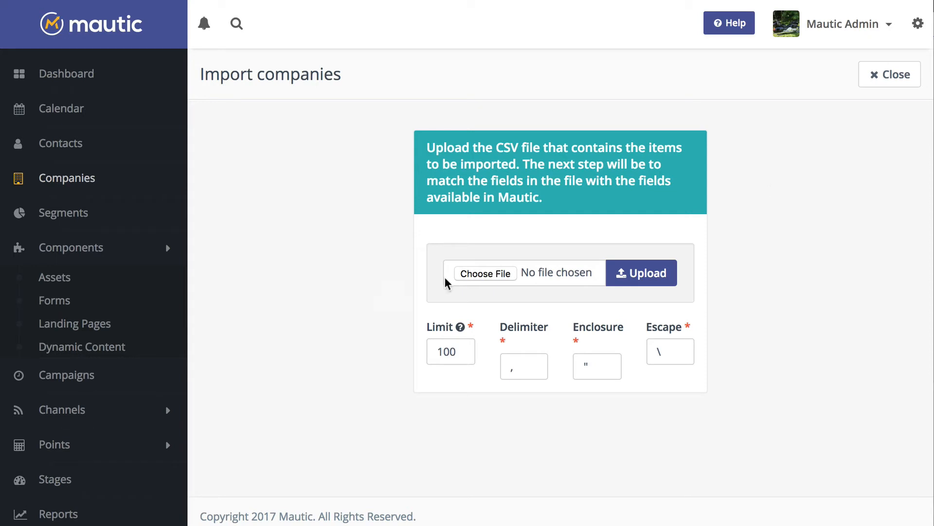